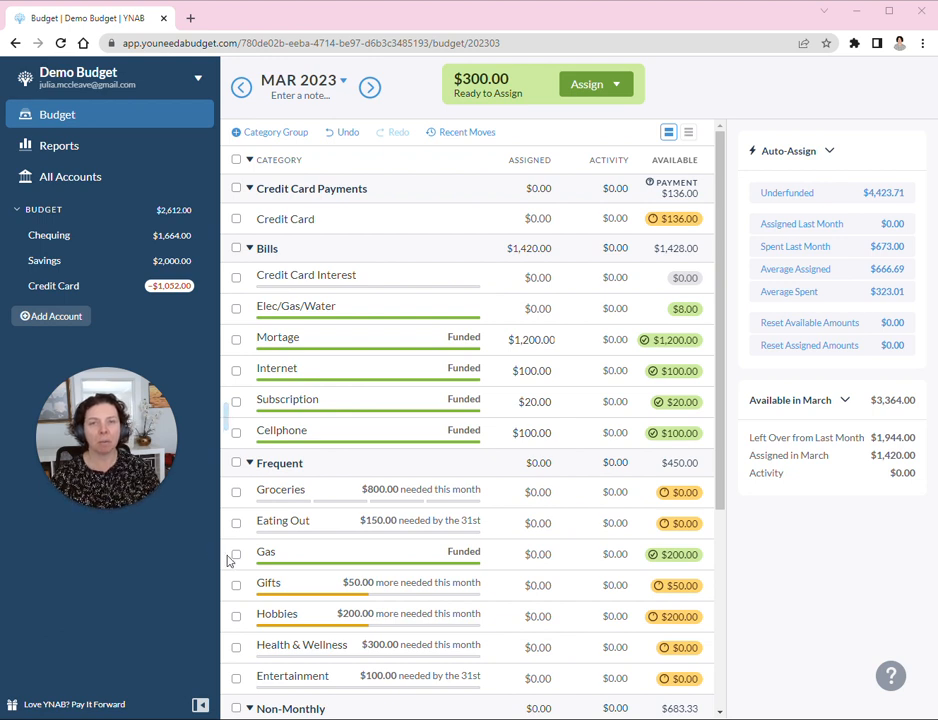
mouse_move(216, 448)
text(R)
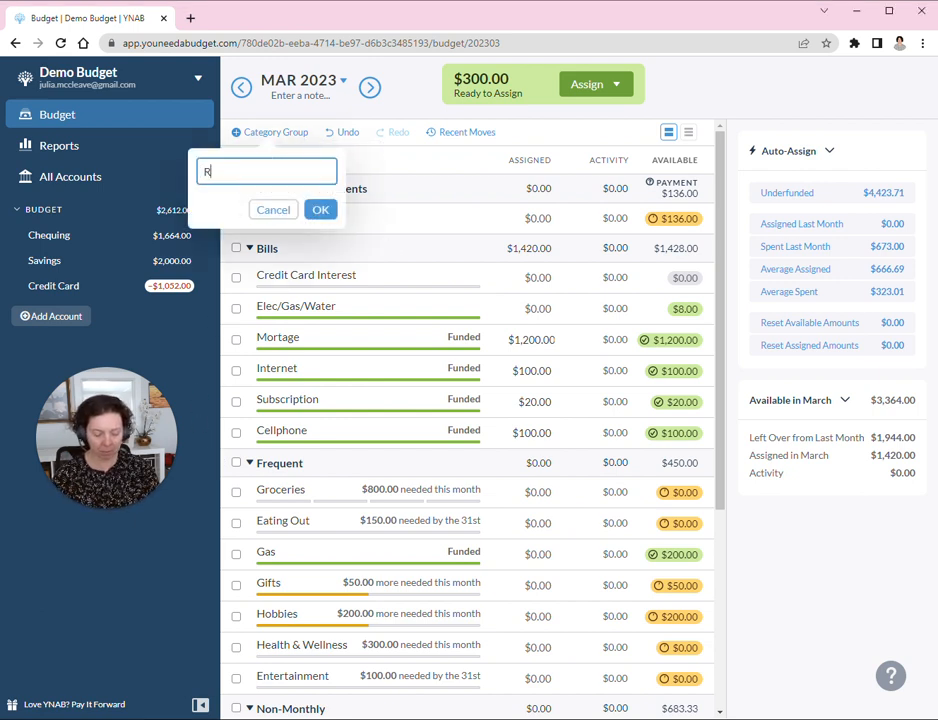
Create a new category group named Reimbursements
text(eimbursements)
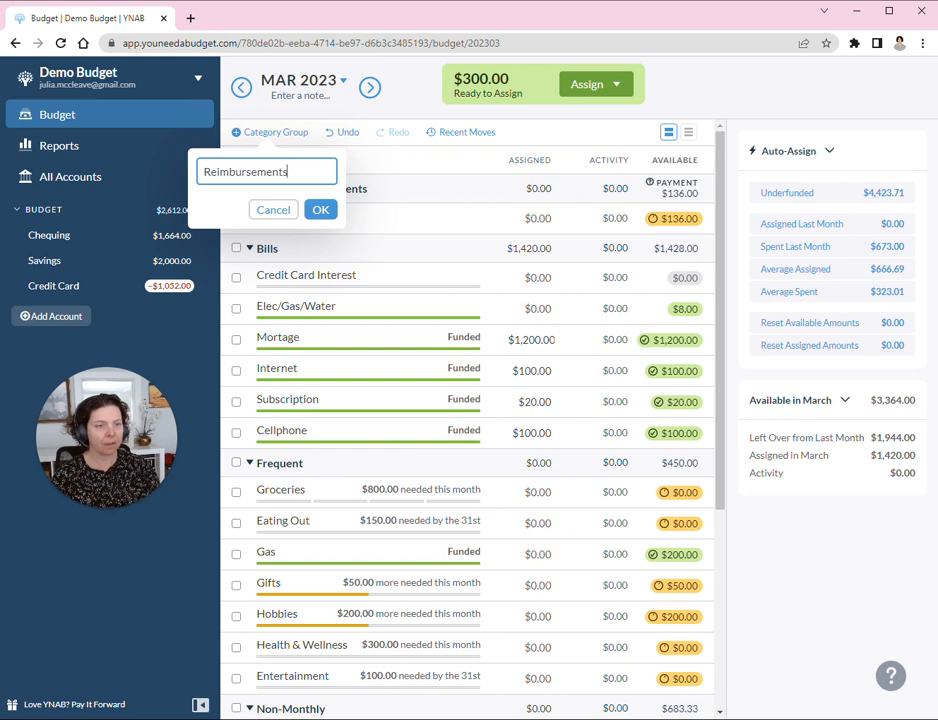
click(320, 210)
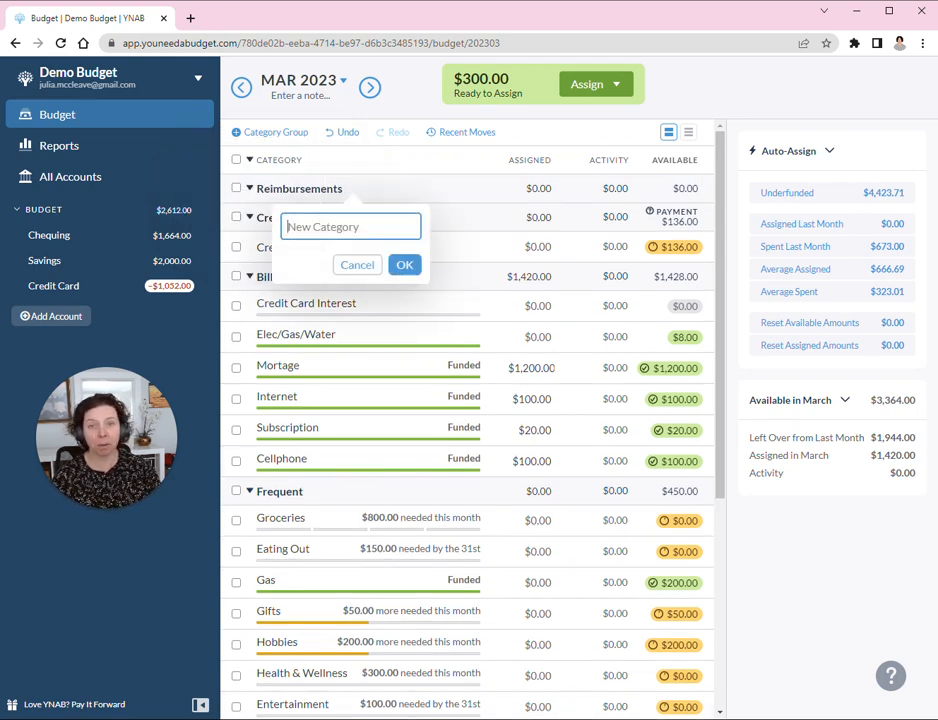
Add Bank of Mom and Paramedical categories inside the Reimbursements group
text(Bank)
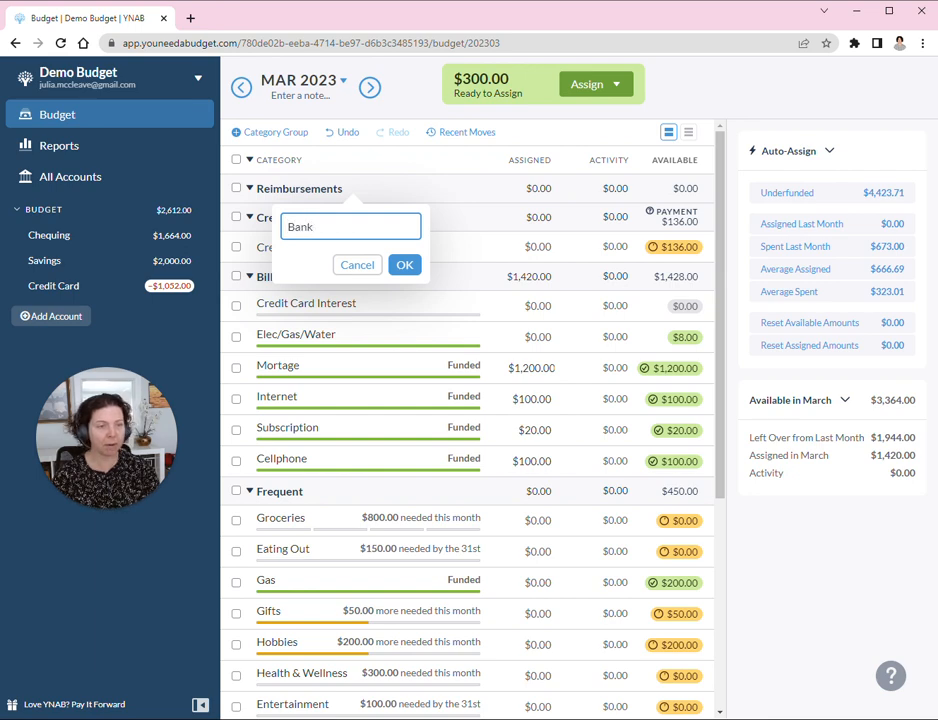
click(404, 264)
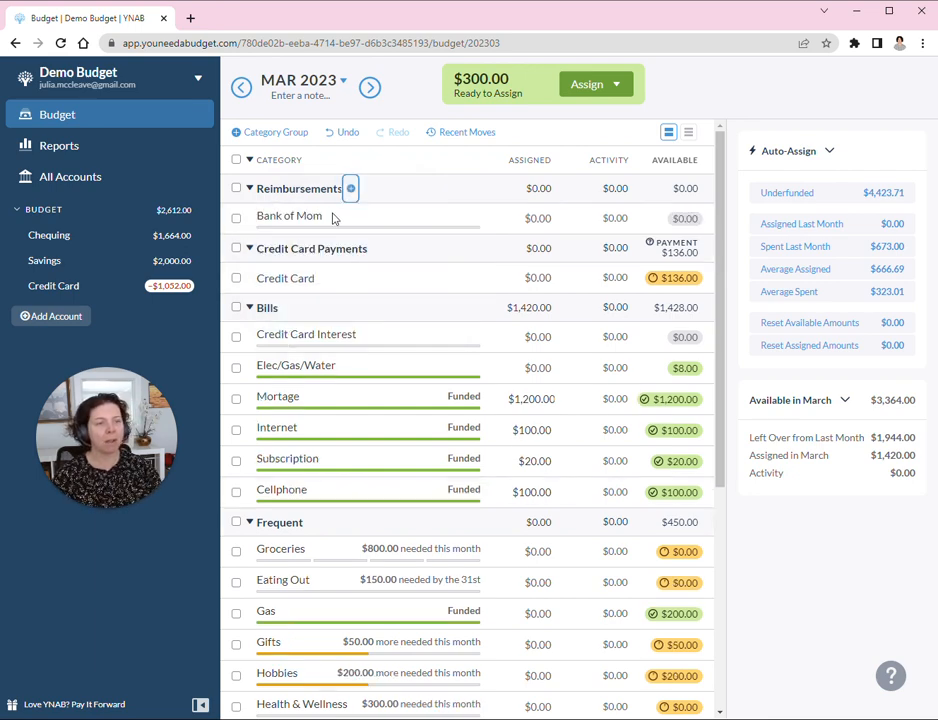
click(350, 188)
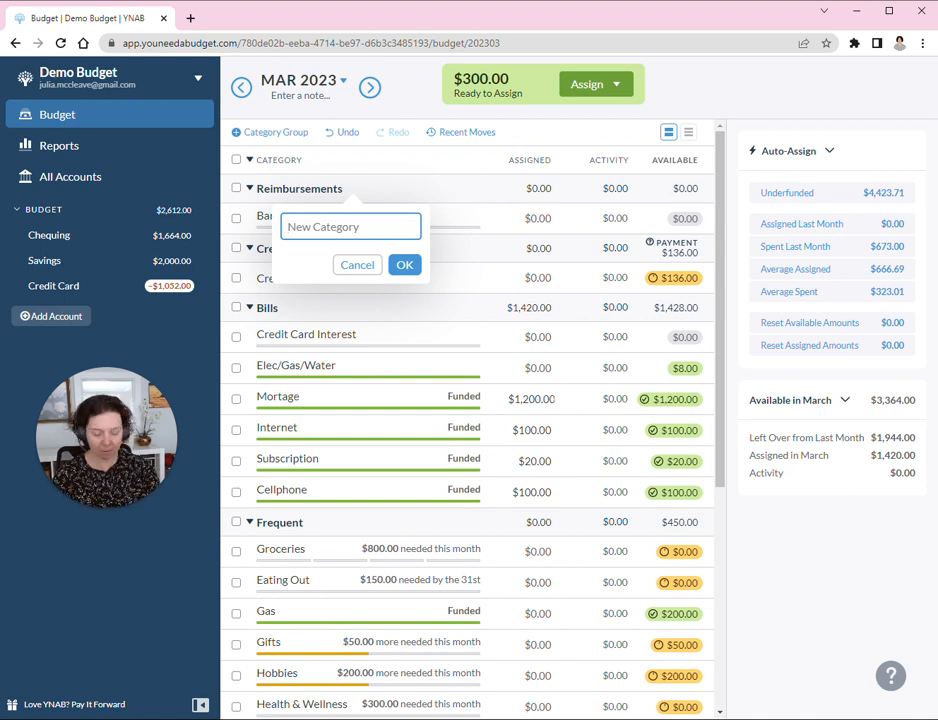
text(Para)
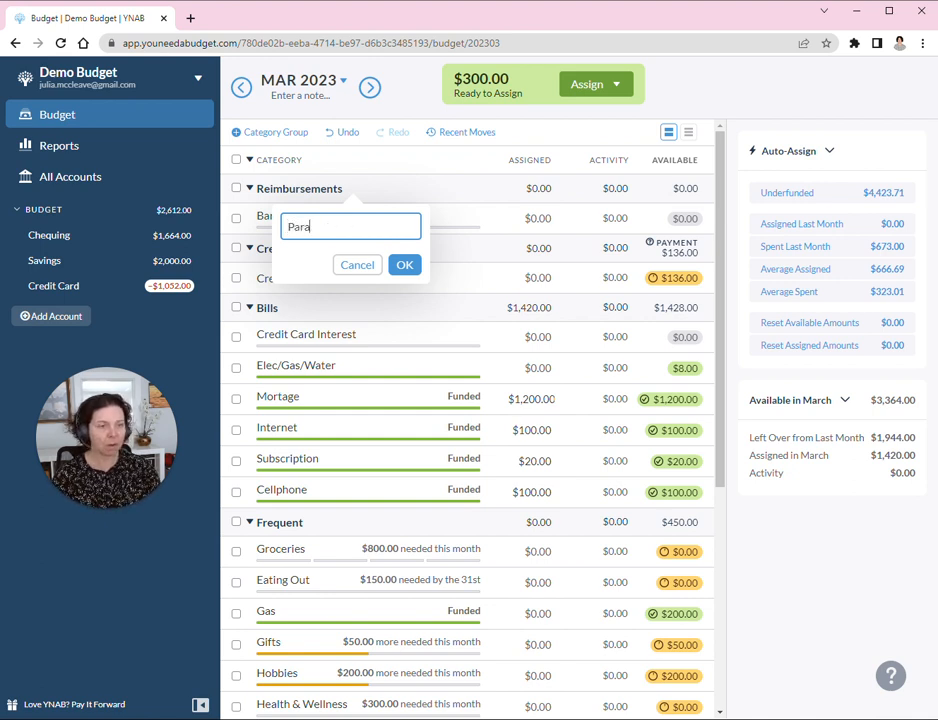
text(medical)
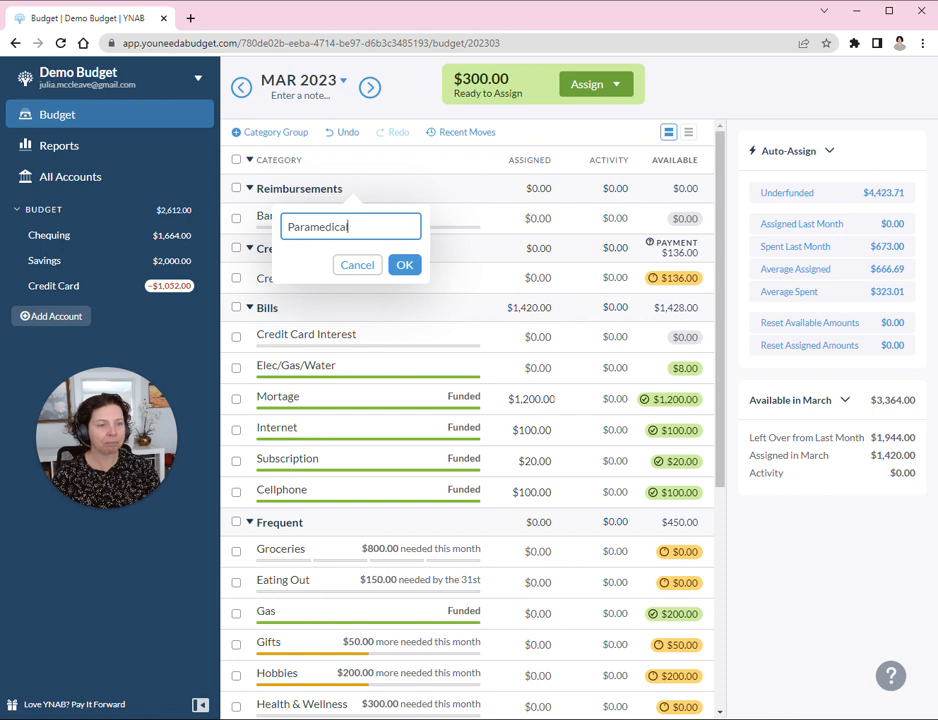
click(404, 264)
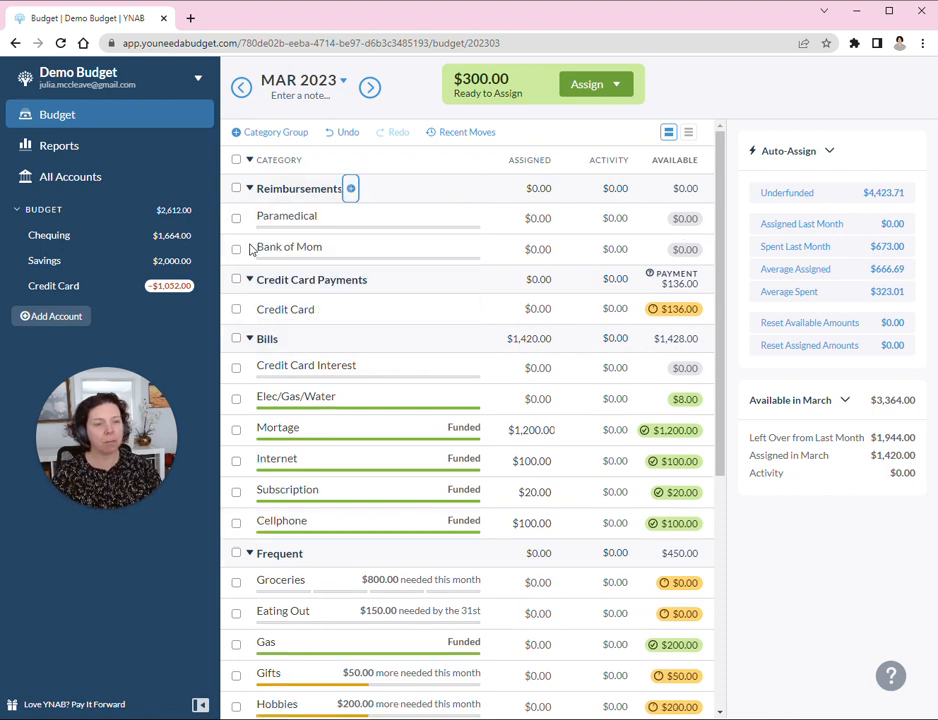
mouse_move(644, 216)
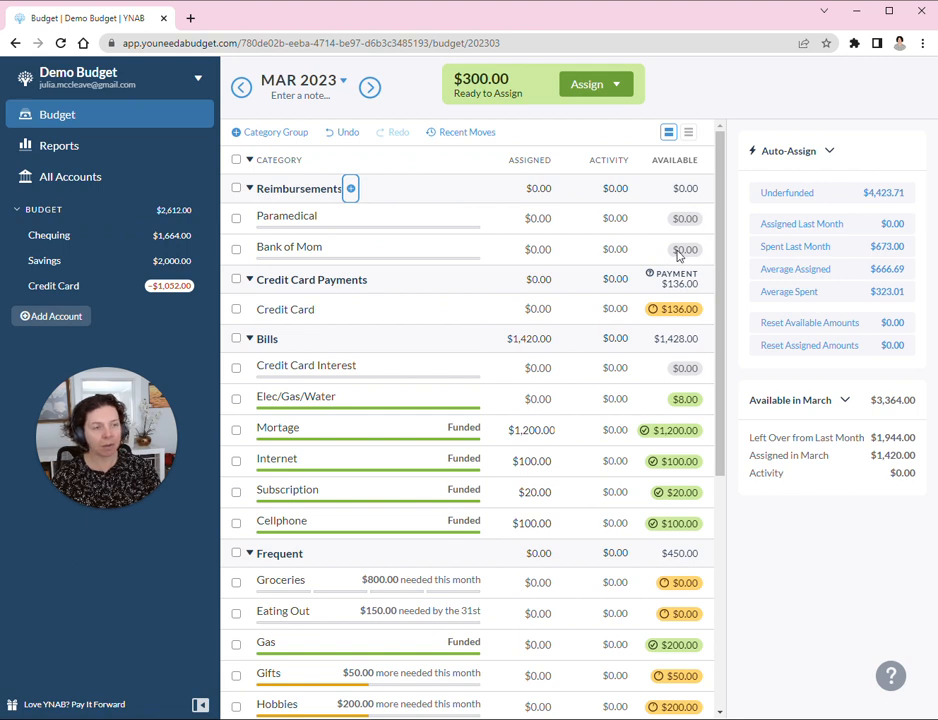
mouse_move(410, 220)
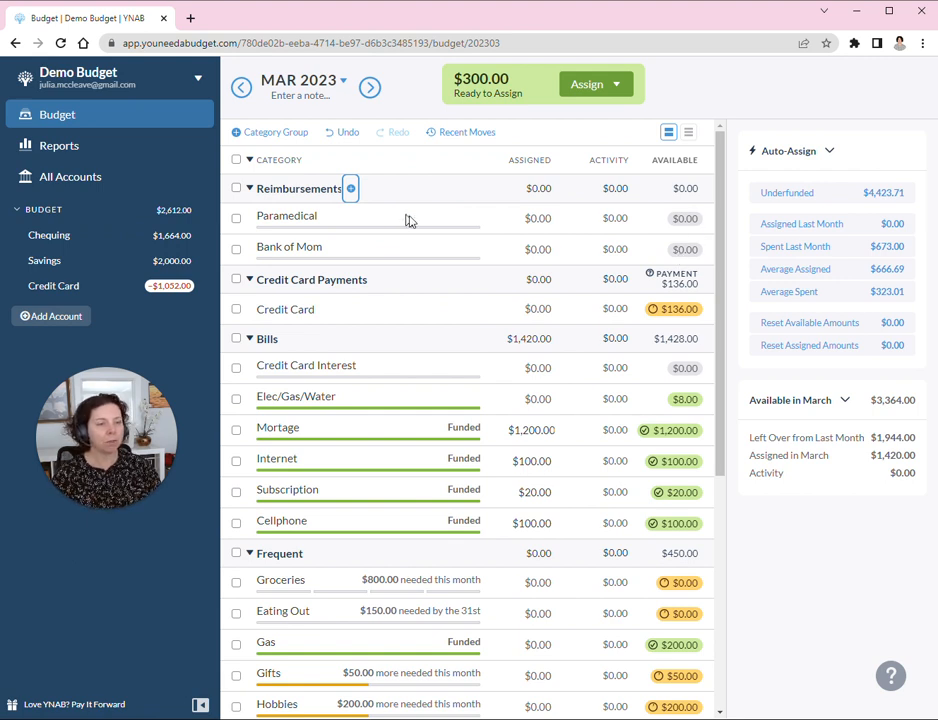
Give Paramedical a $200 Savings Balance target with no due date and save it
click(288, 216)
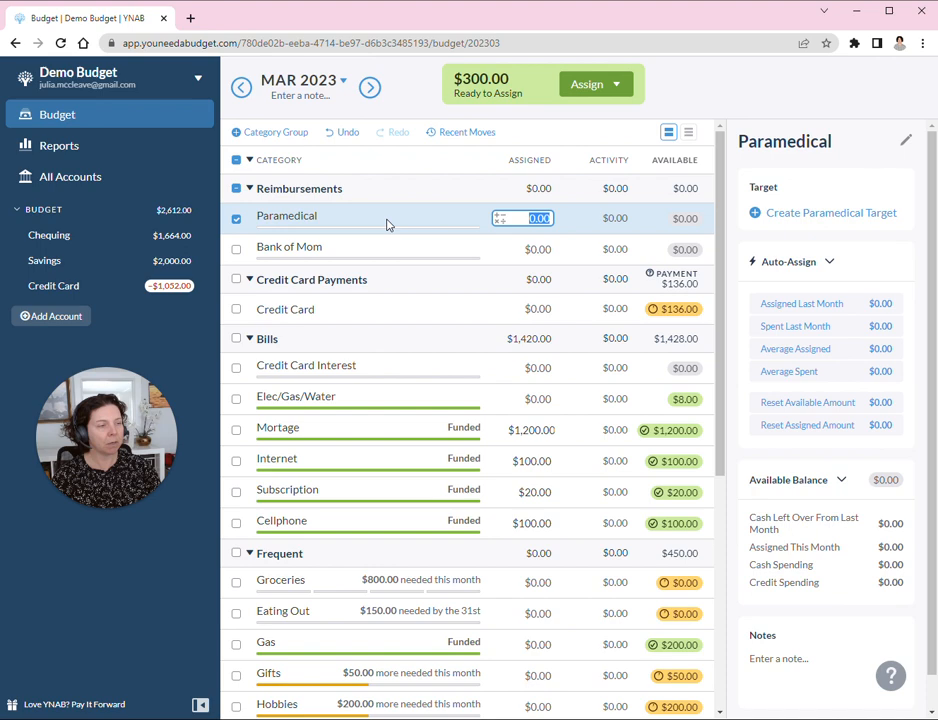
mouse_move(832, 212)
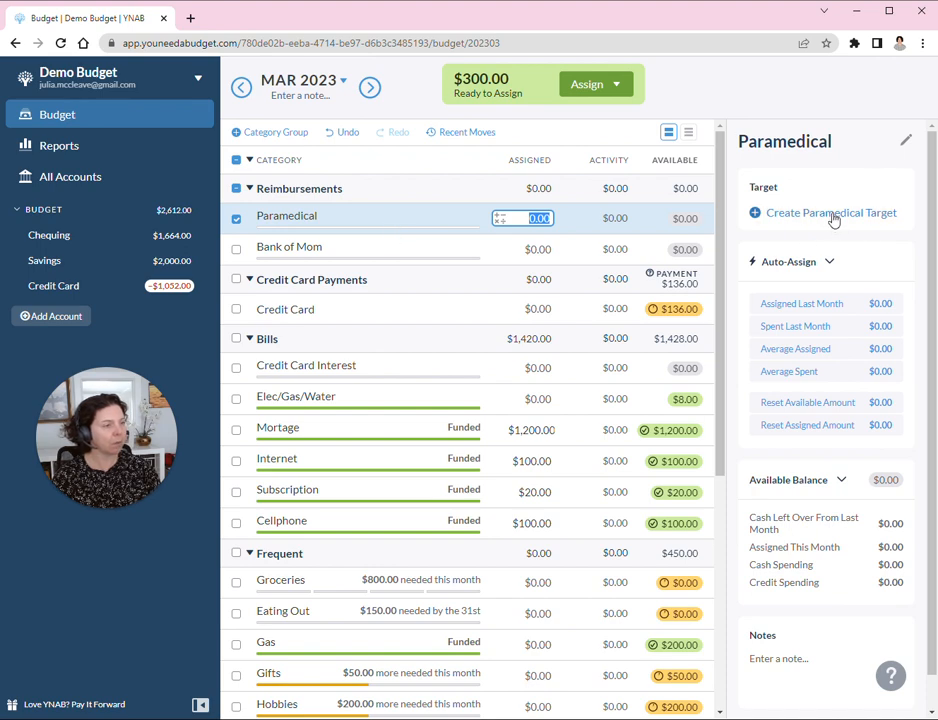
click(832, 212)
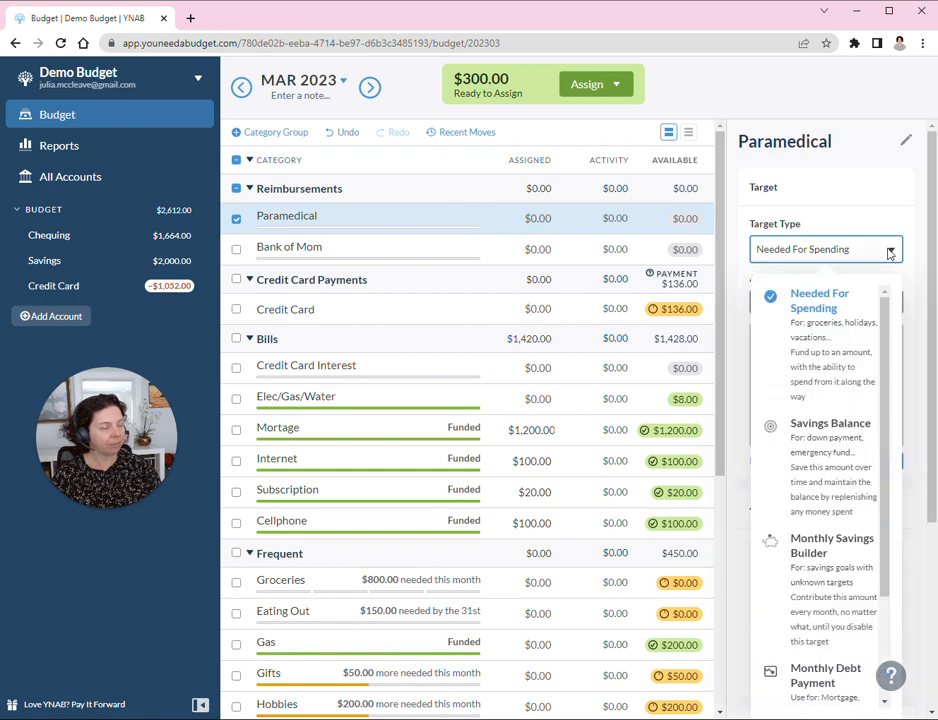
mouse_move(800, 462)
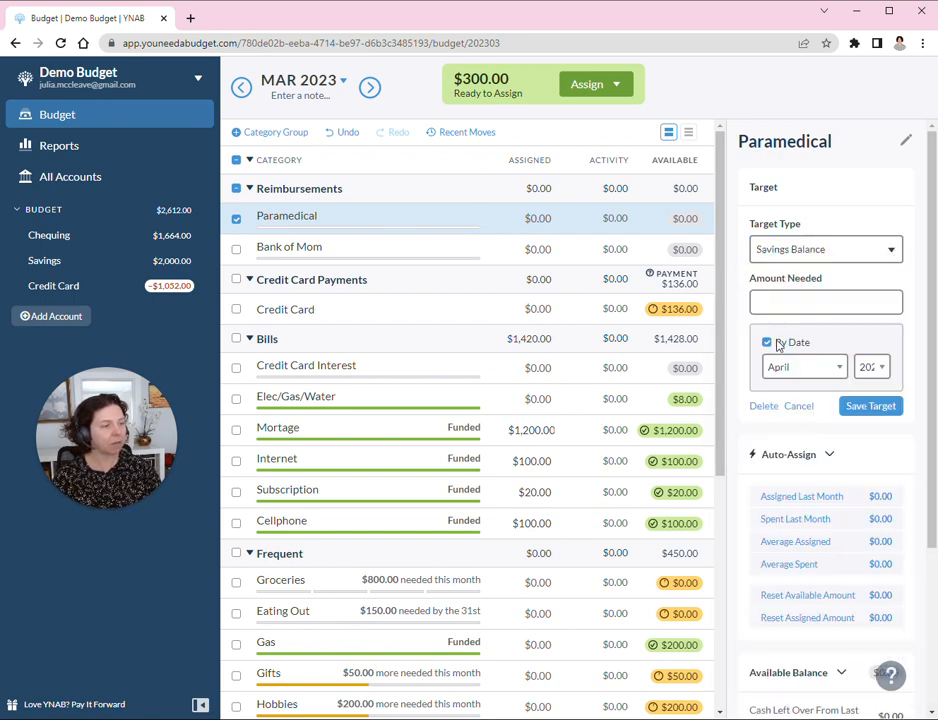
click(768, 342)
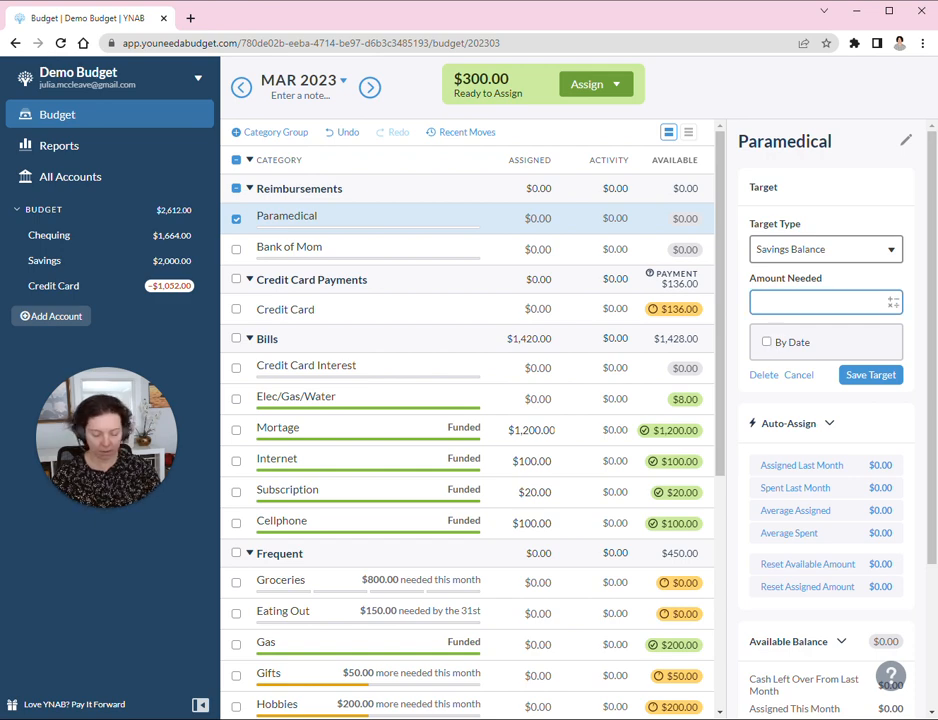
text(200)
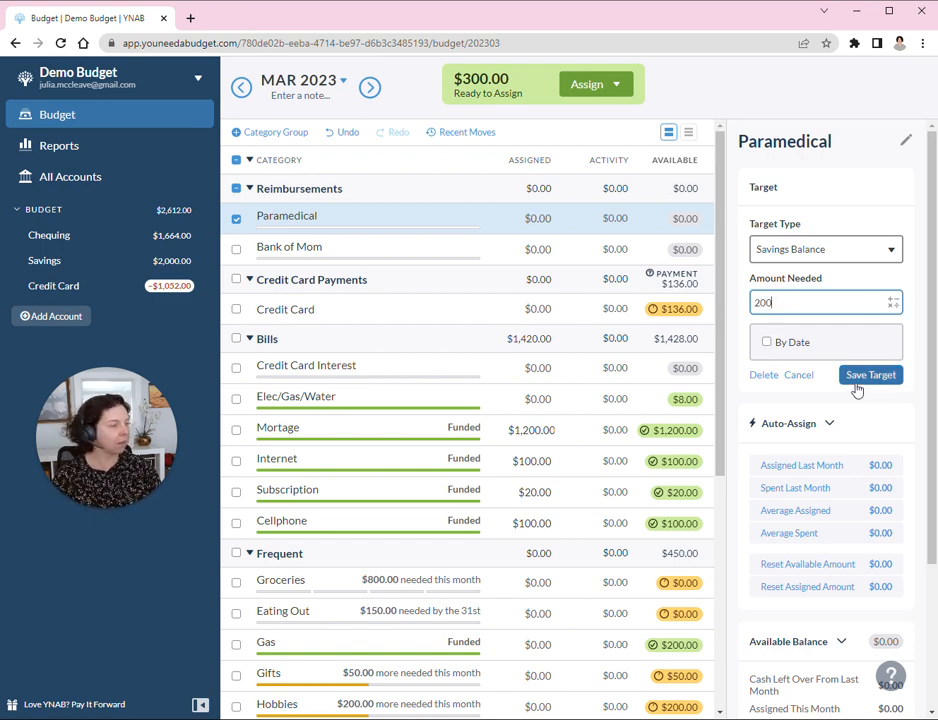
click(870, 374)
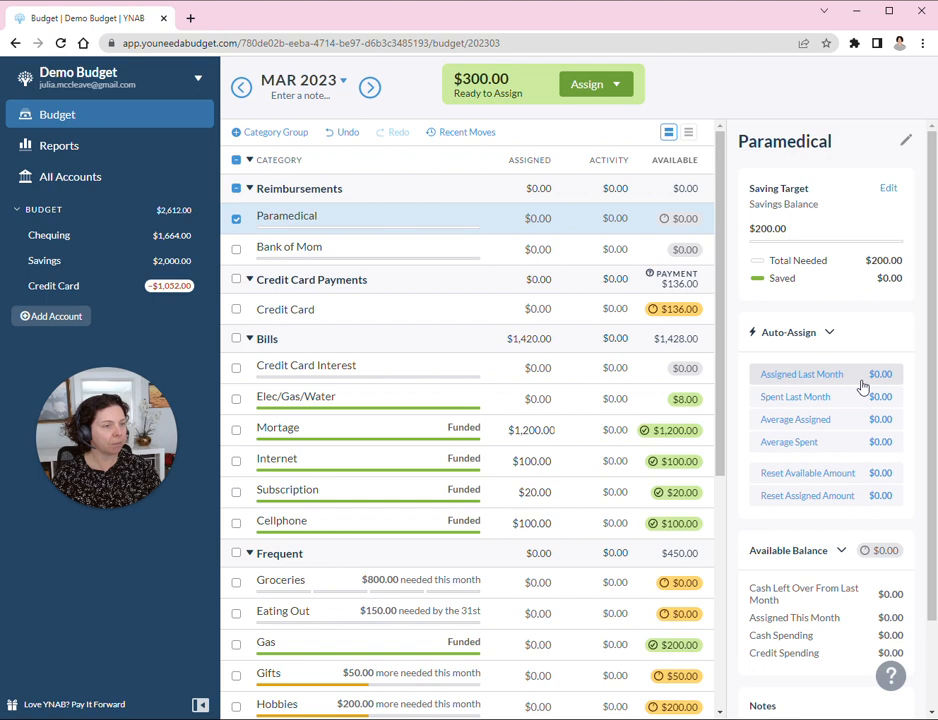
Move on to the Bank of Mom category to set up its target
click(538, 218)
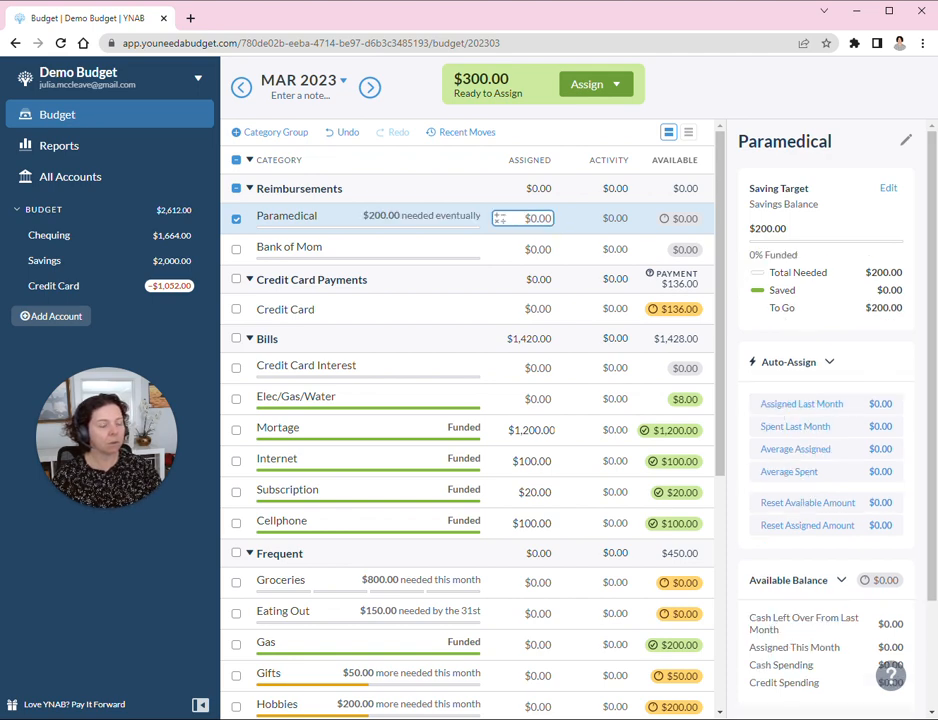
click(288, 246)
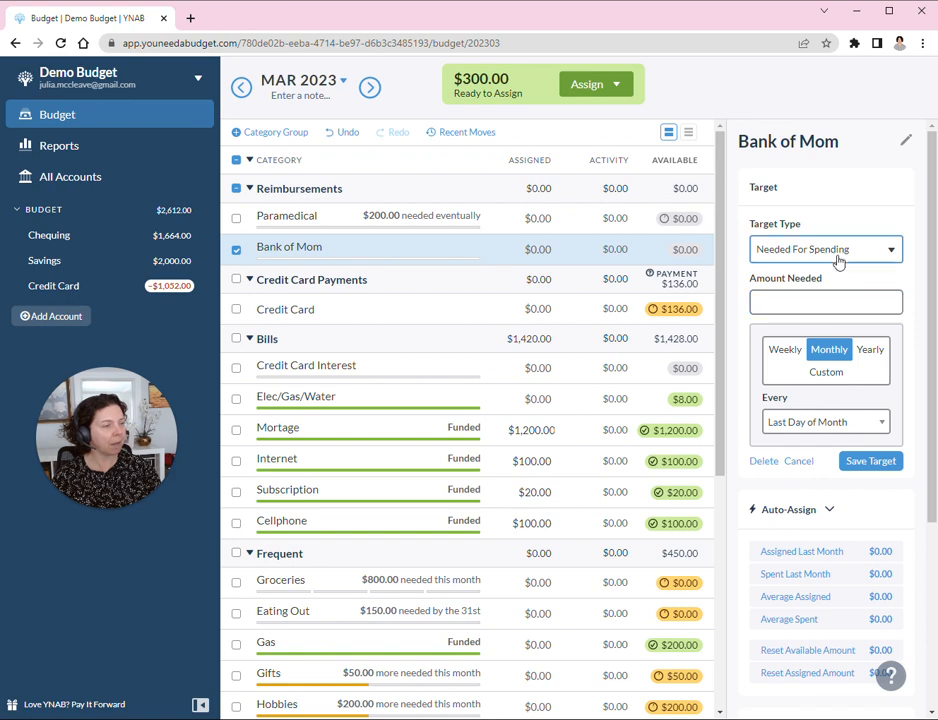
Give Bank of Mom a $100 Savings Balance target with no date and fully fund it
click(824, 248)
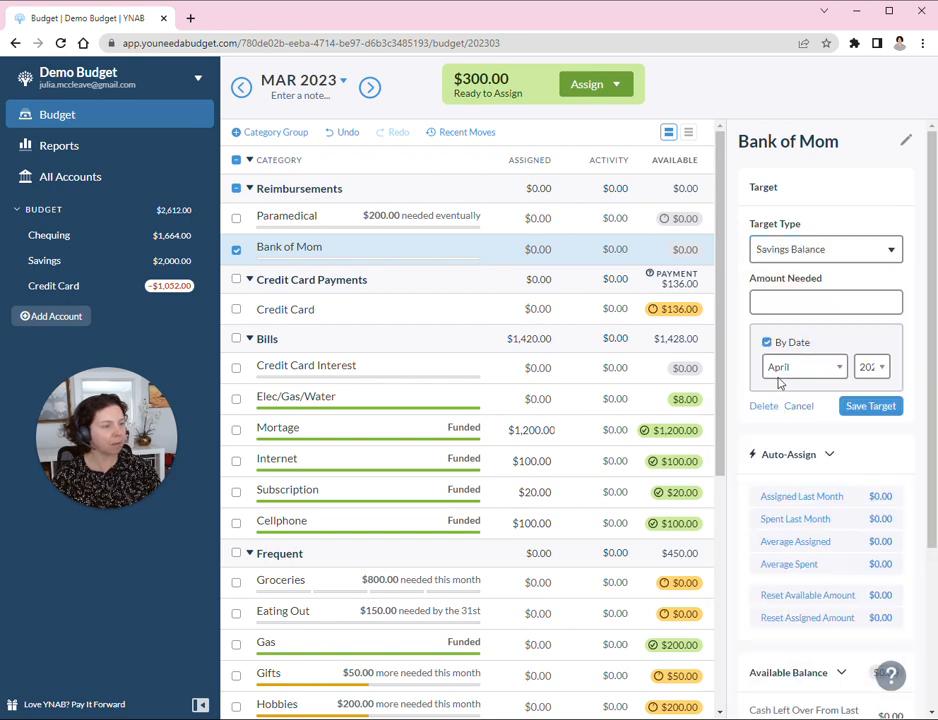
click(768, 342)
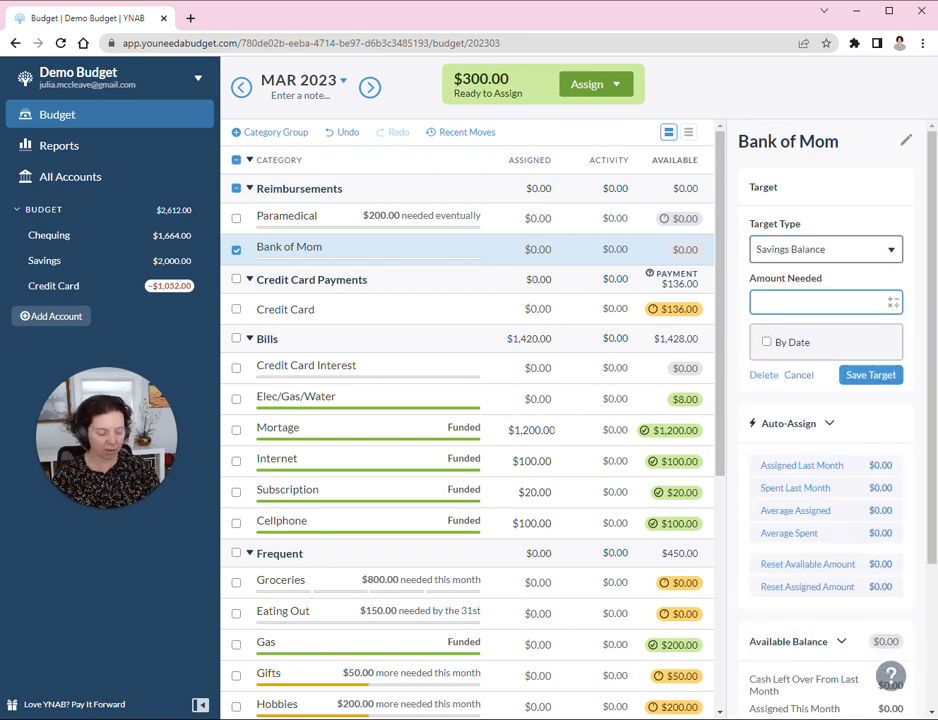
text(100)
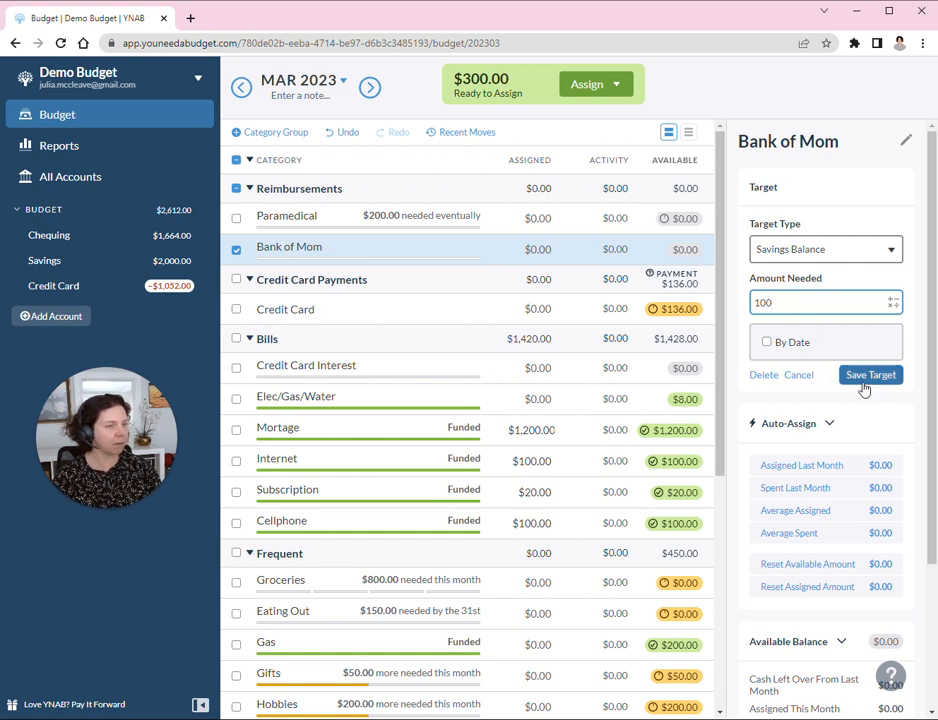
click(872, 374)
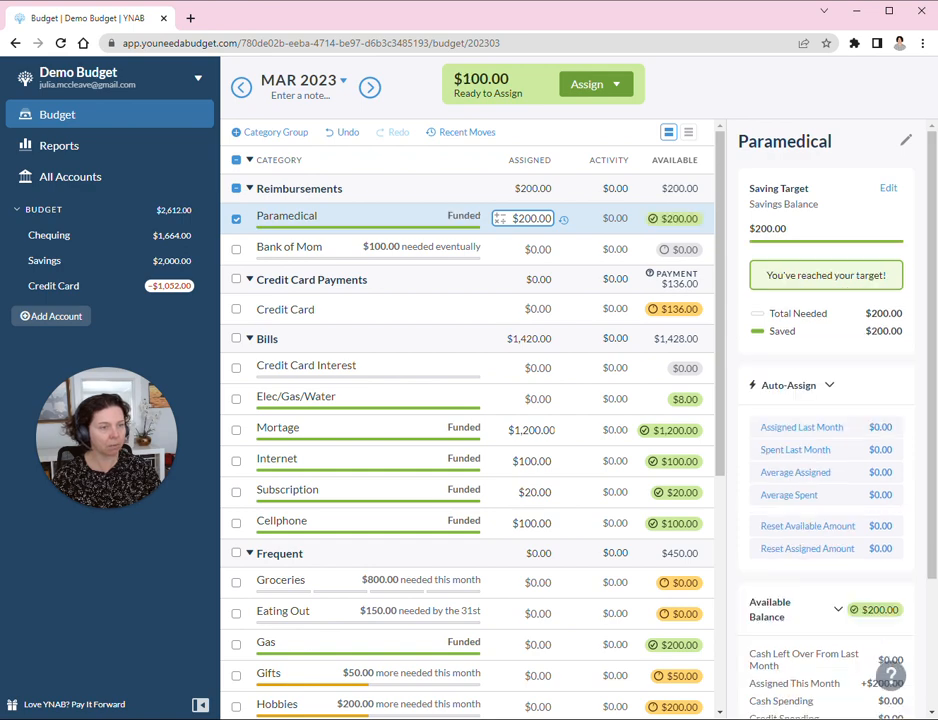
click(288, 246)
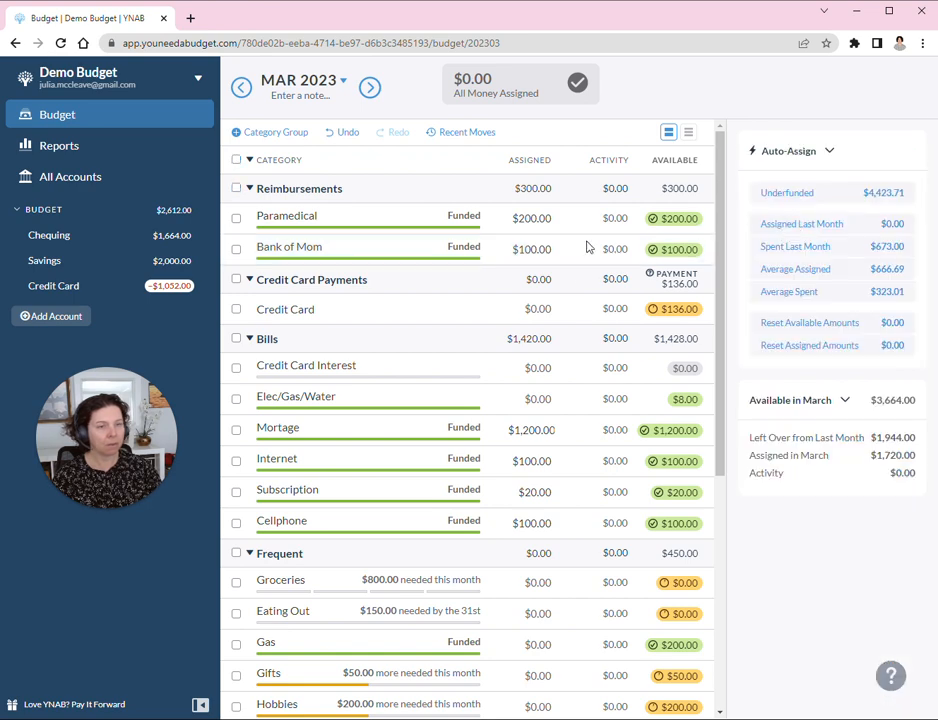
Enter a cleared Chequing outflow to new payee rowan, category Bank of Mom, memo roblox, $15.95
click(48, 236)
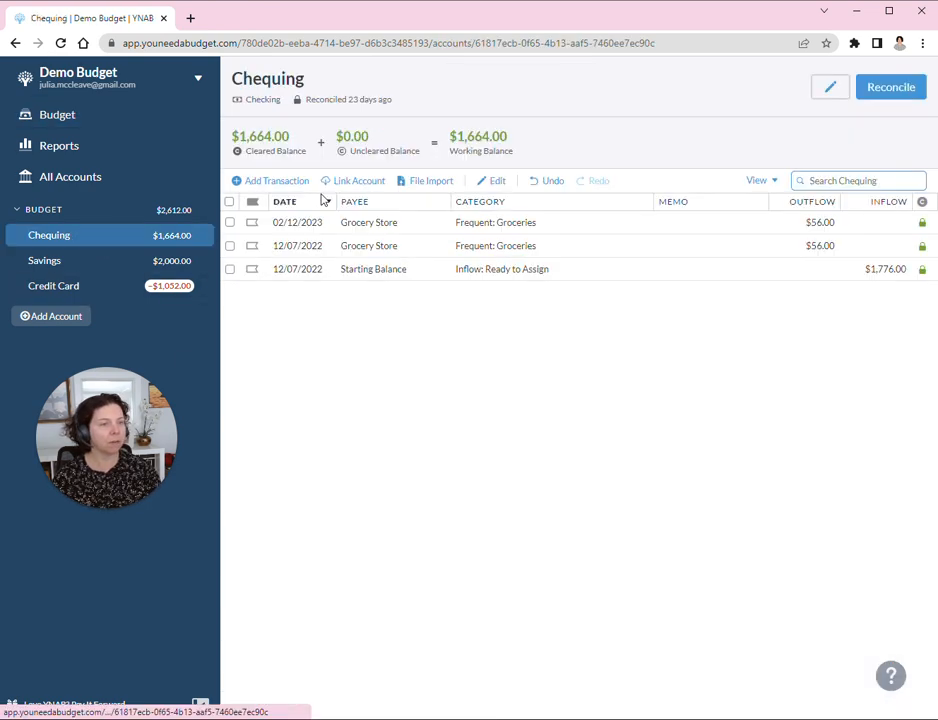
click(276, 180)
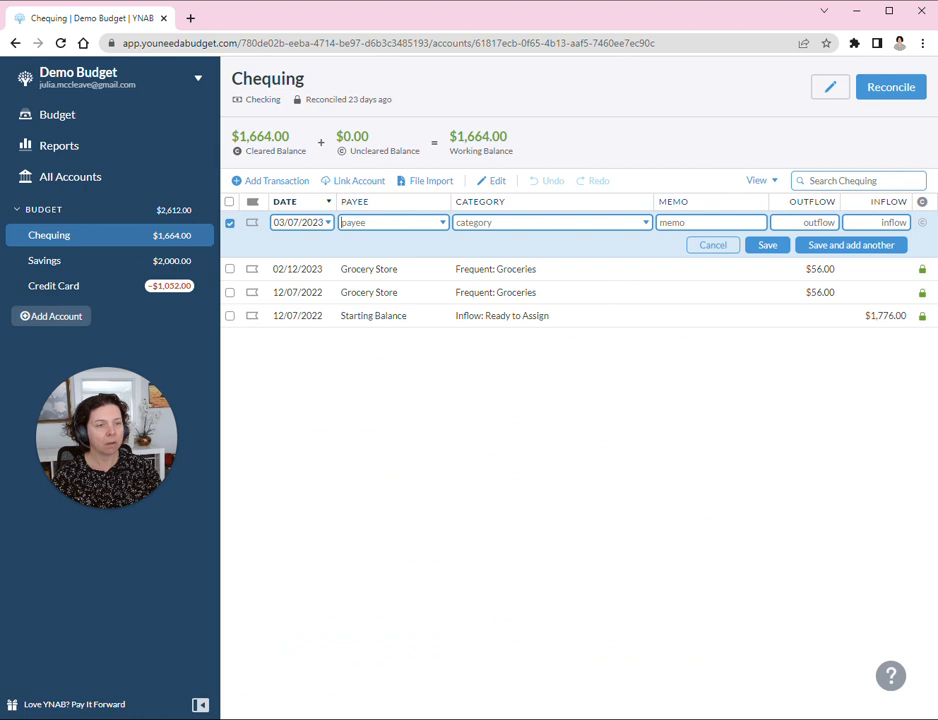
text(rowan)
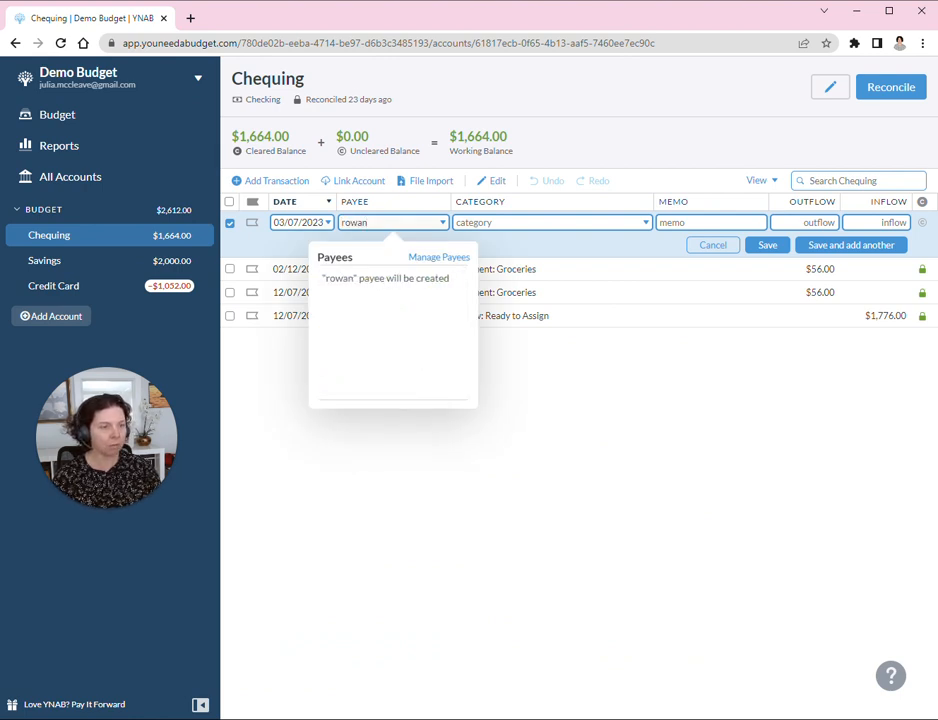
click(550, 222)
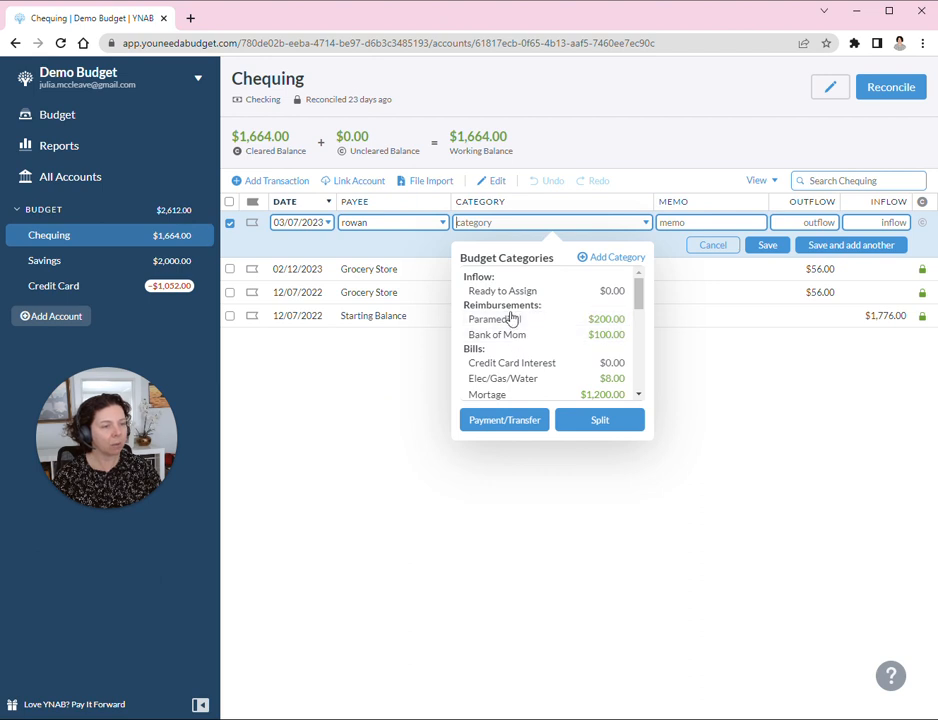
click(496, 334)
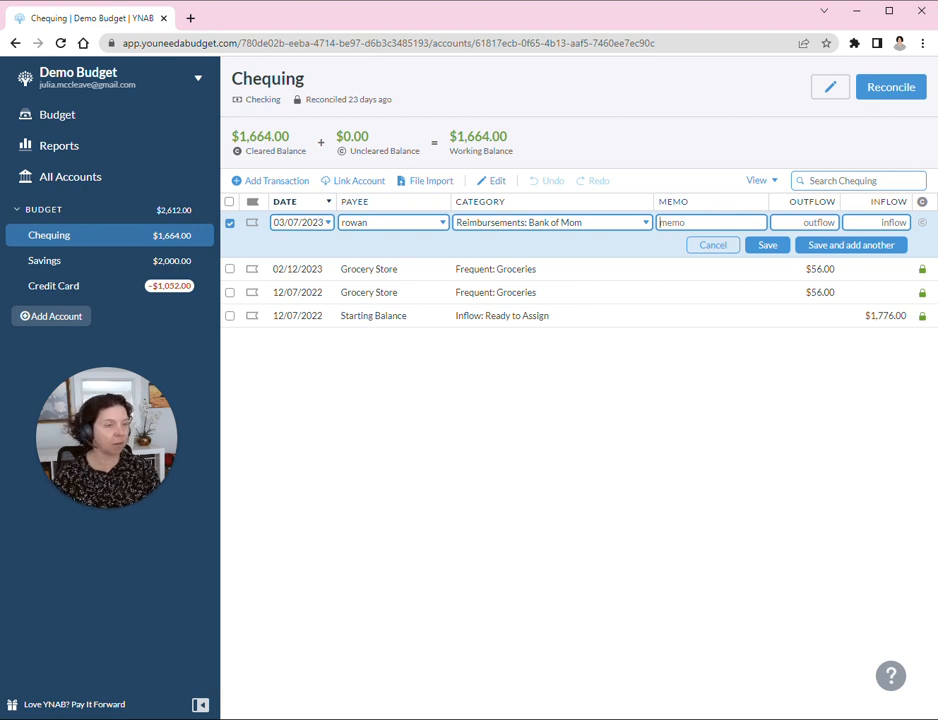
text(roblox)
click(804, 222)
text($15.95)
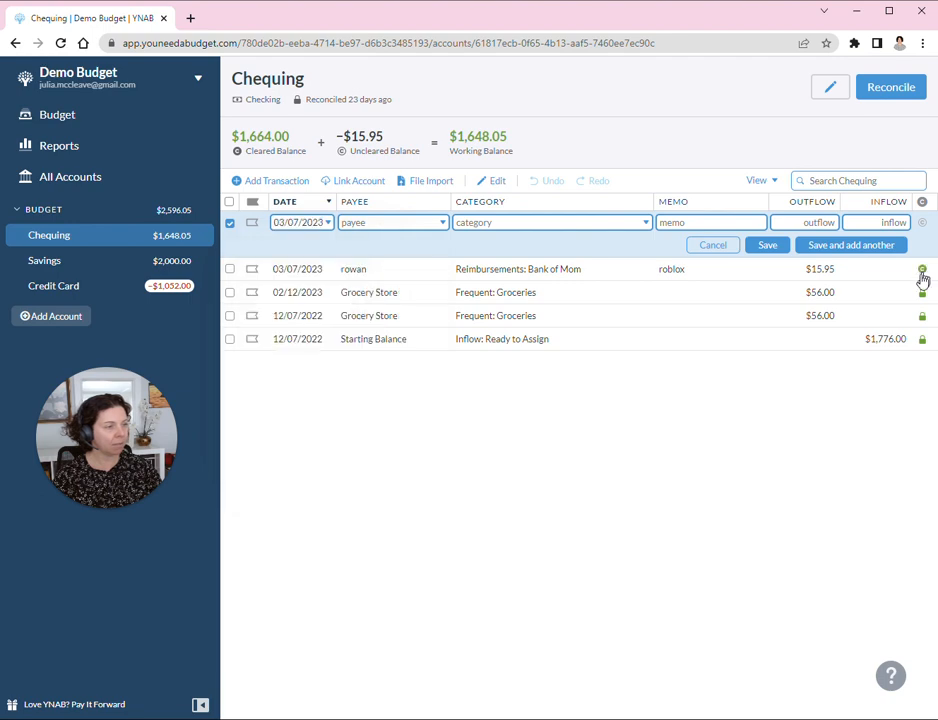
click(922, 268)
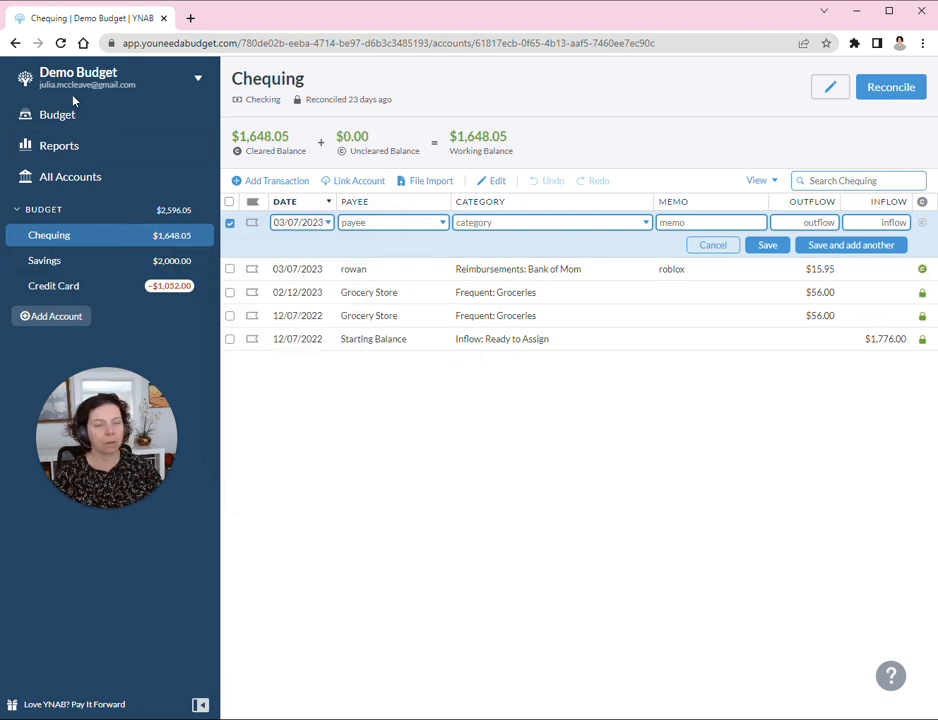
Return to the March budget showing Bank of Mom with $84 available
click(56, 114)
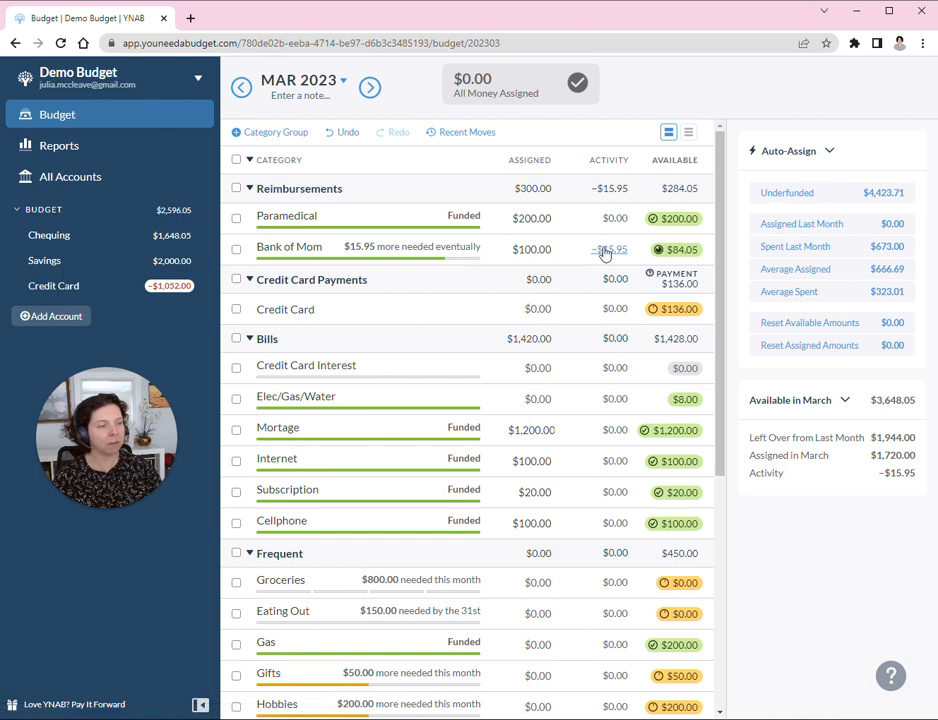
mouse_move(576, 270)
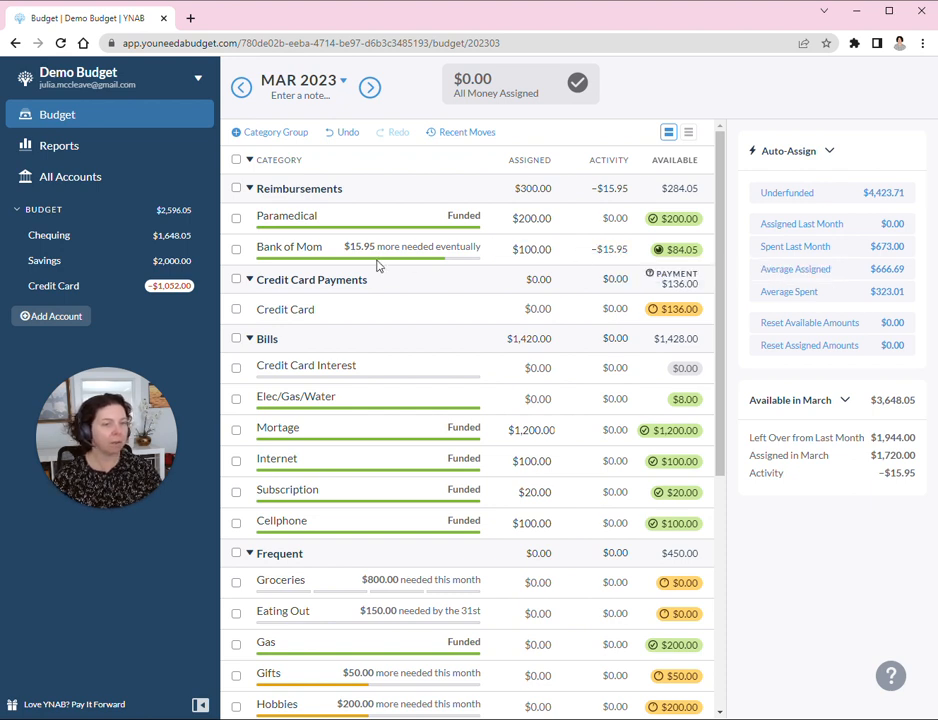
mouse_move(468, 252)
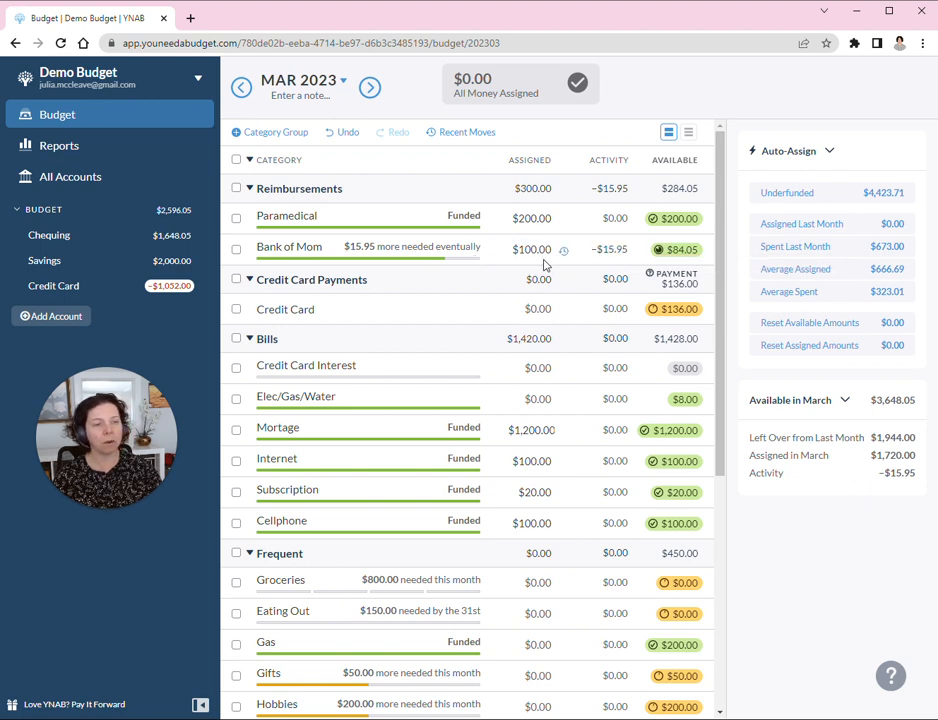
mouse_move(632, 256)
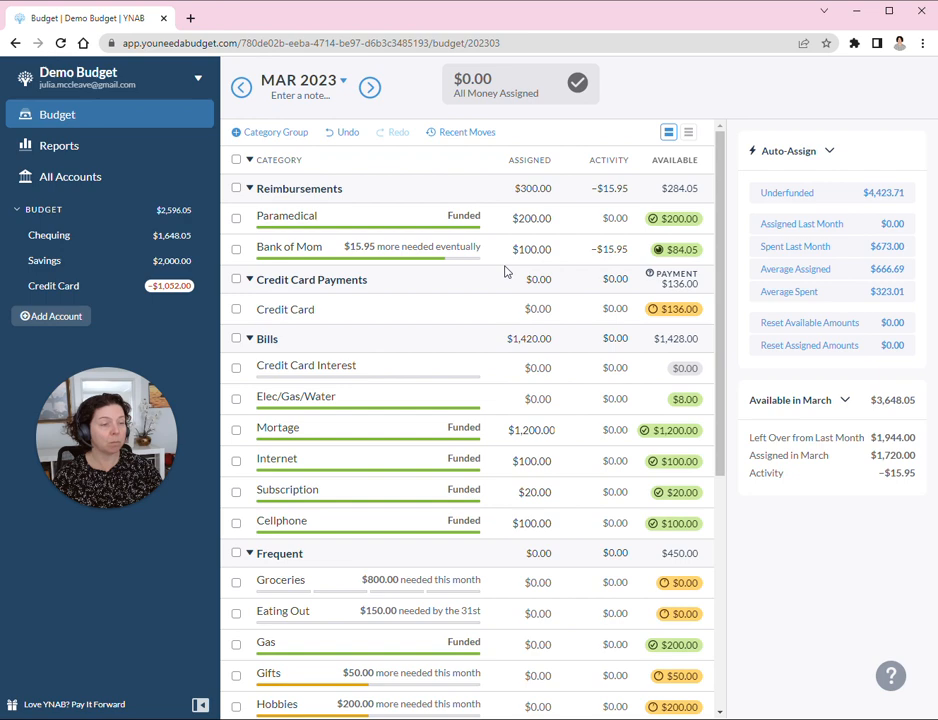
mouse_move(784, 284)
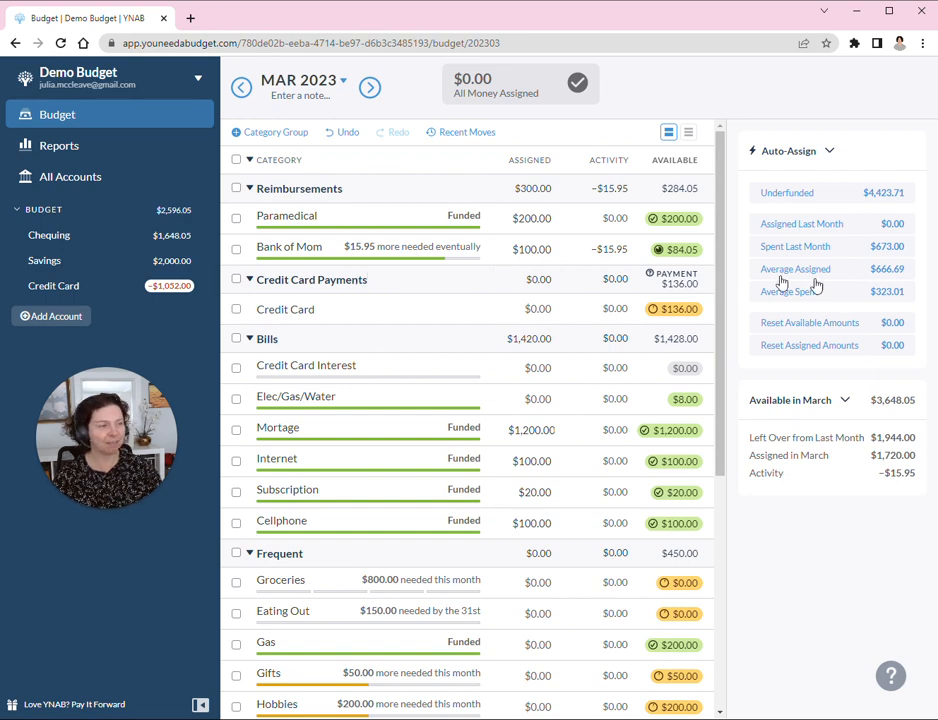